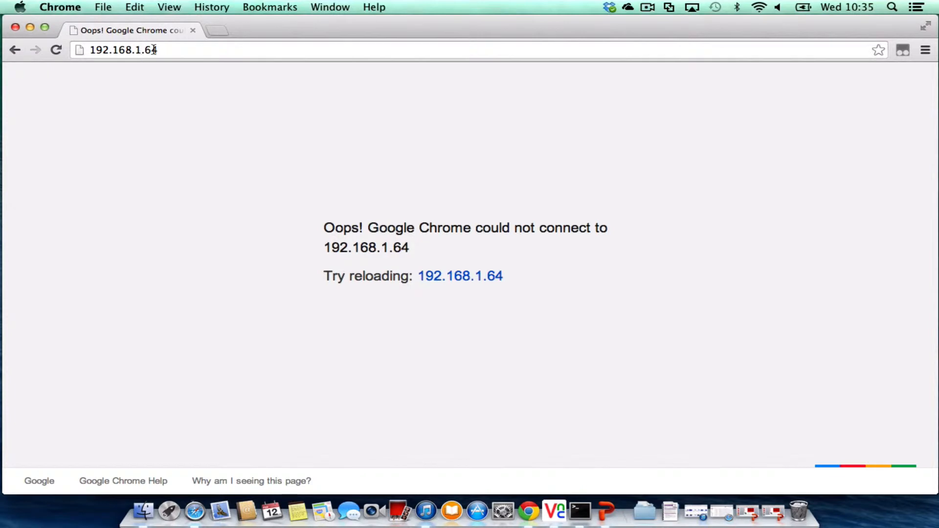
Launch LXTerminal from its desktop icon to get a command prompt
click(56, 50)
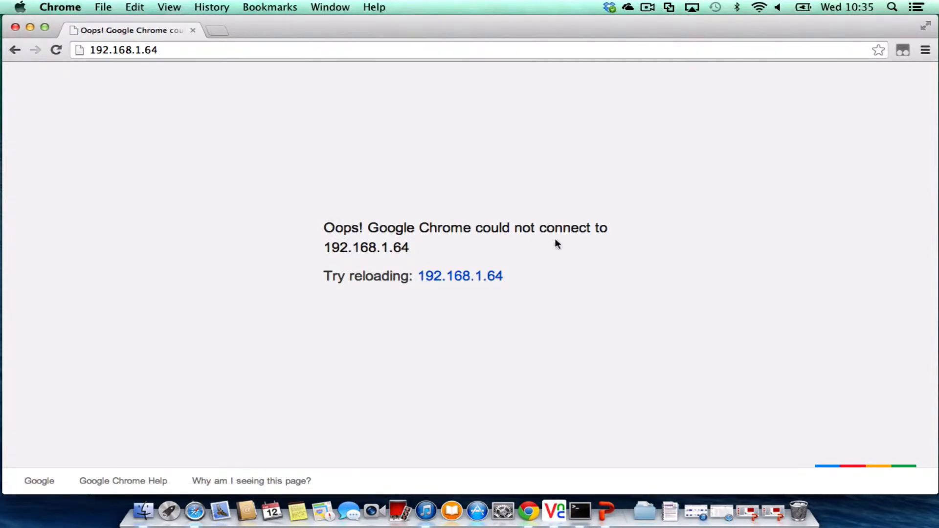
mouse_move(354, 270)
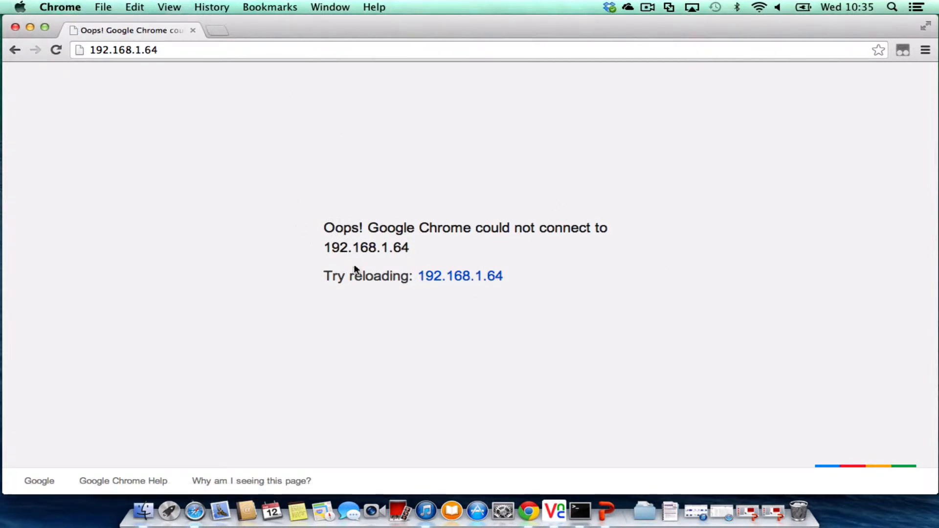
mouse_move(383, 289)
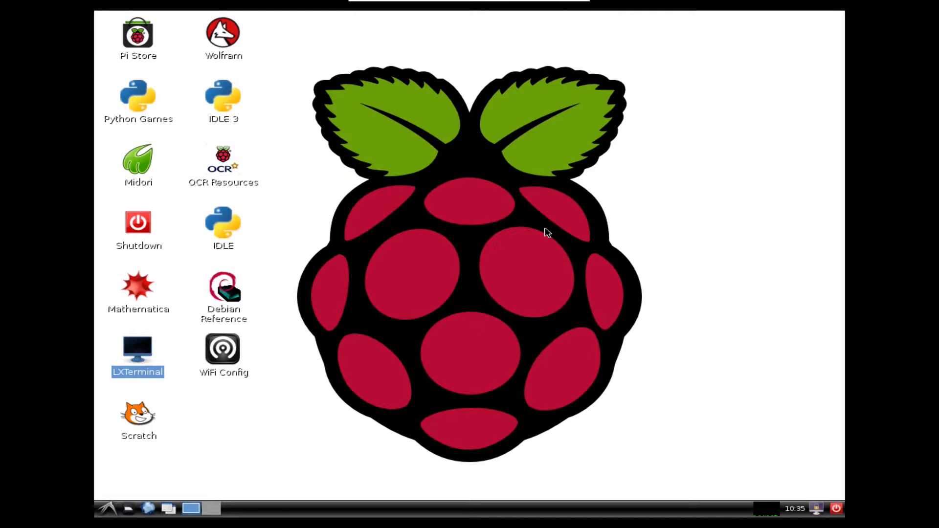
mouse_move(139, 349)
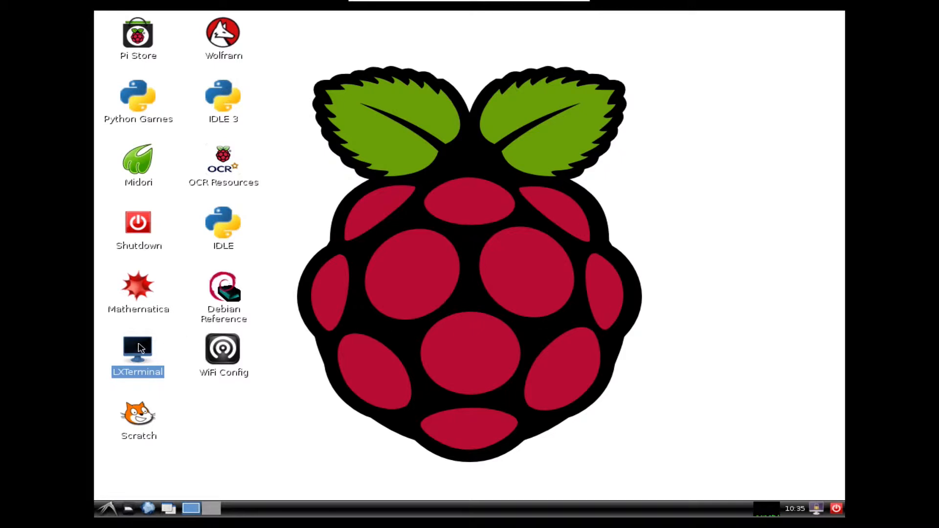
double_click(138, 352)
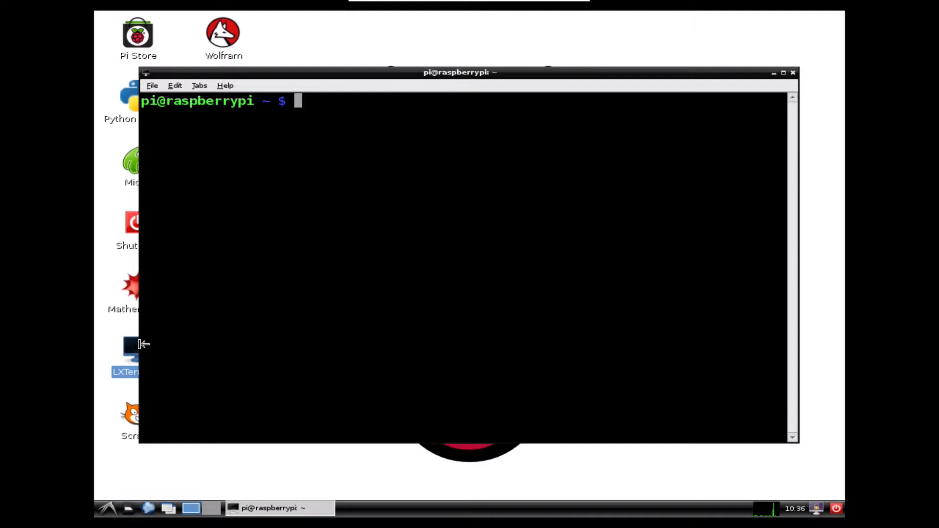
Enter 'sudo apt-get install apache2 php5 libapache2-mod-php5' at the prompt
text(sudo apt-ge)
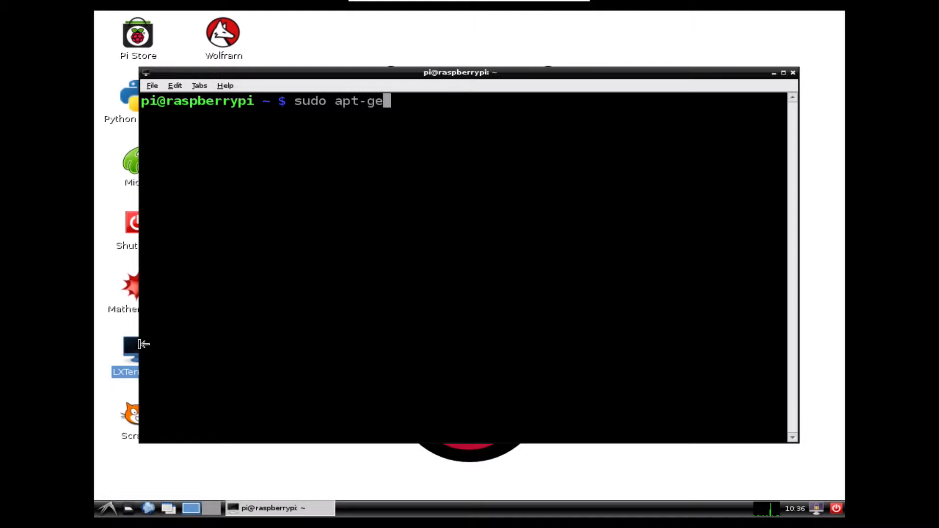
text(t)
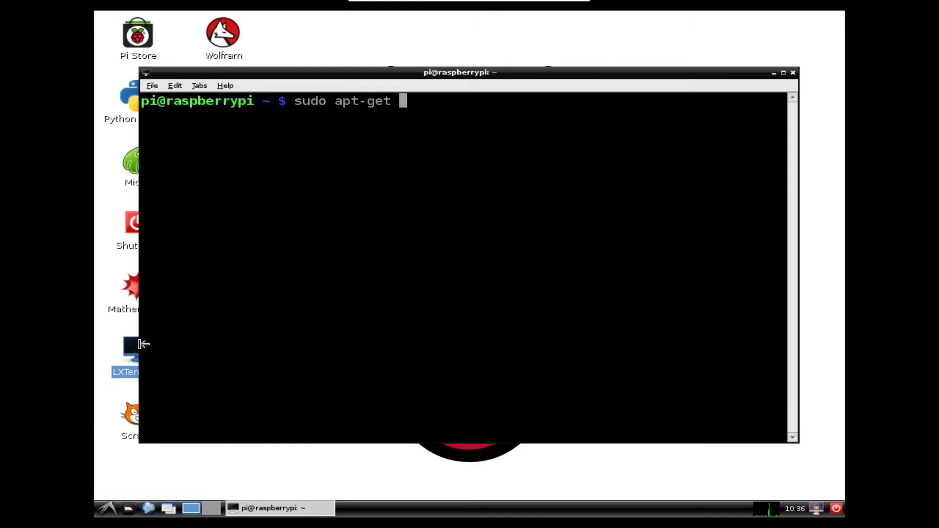
text(install)
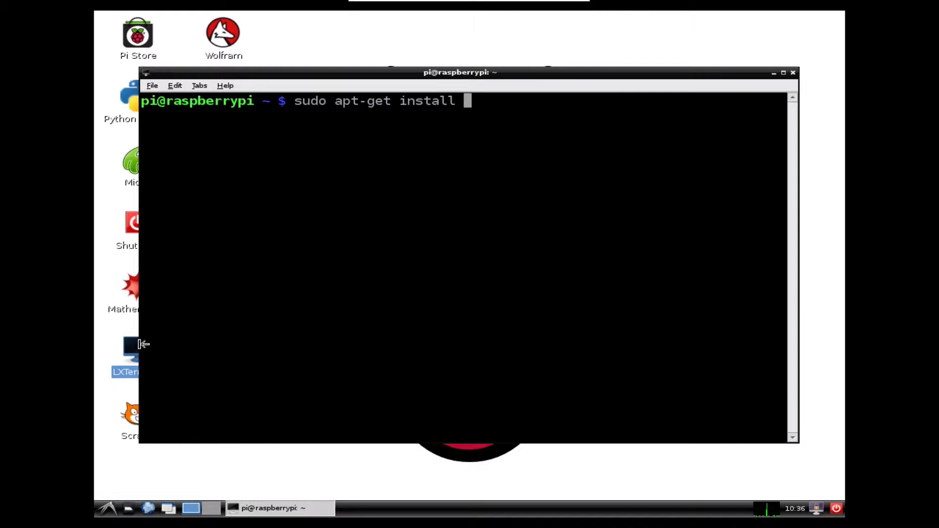
text(apa)
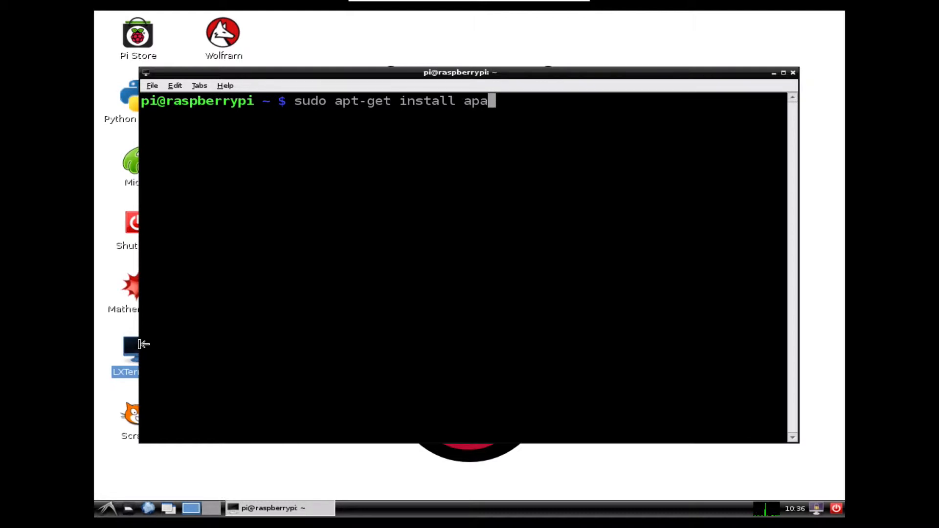
text(che2)
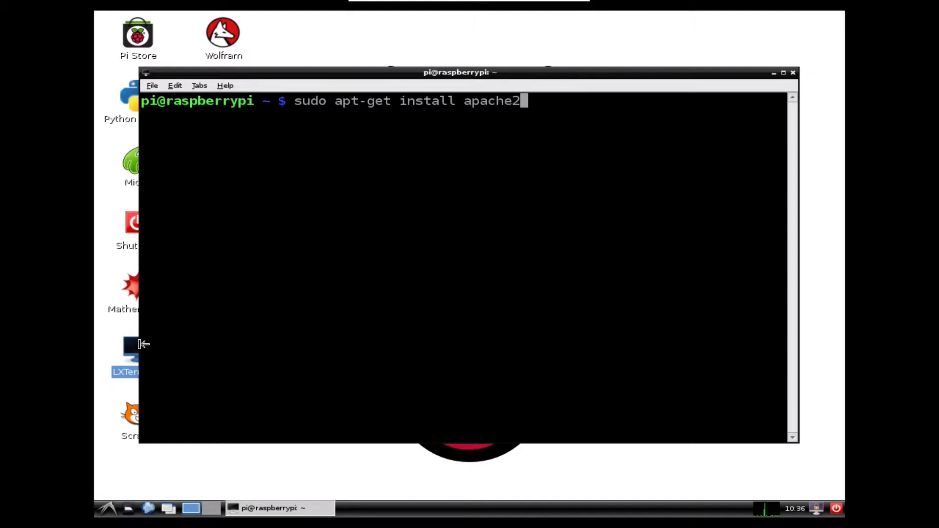
text(php)
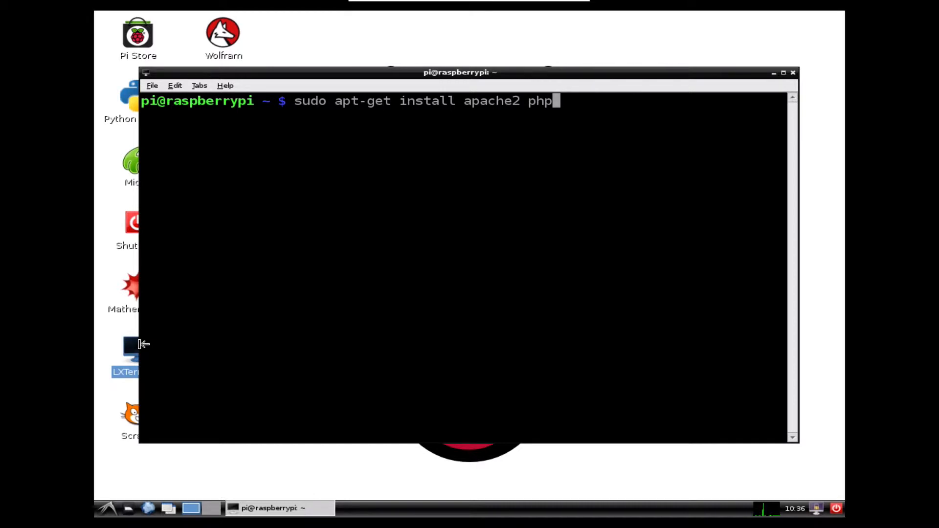
text(5)
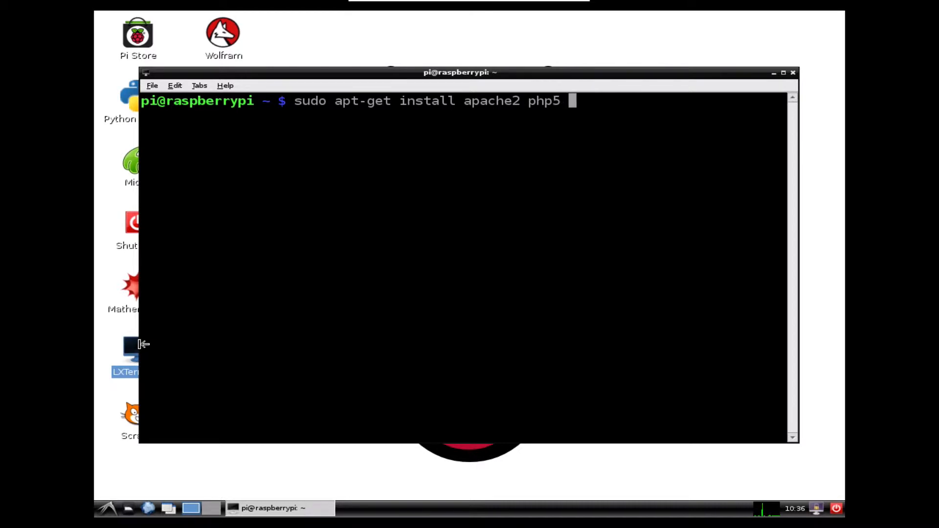
text(lib)
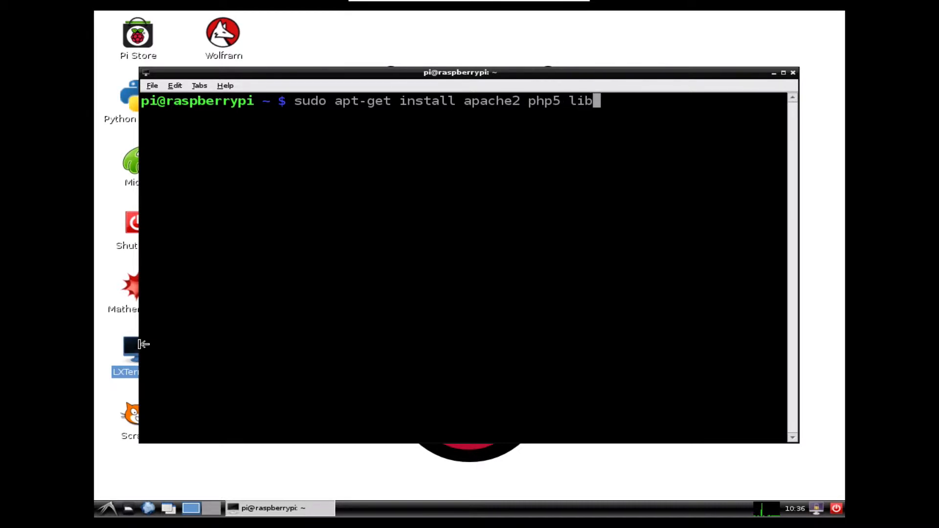
text(apa)
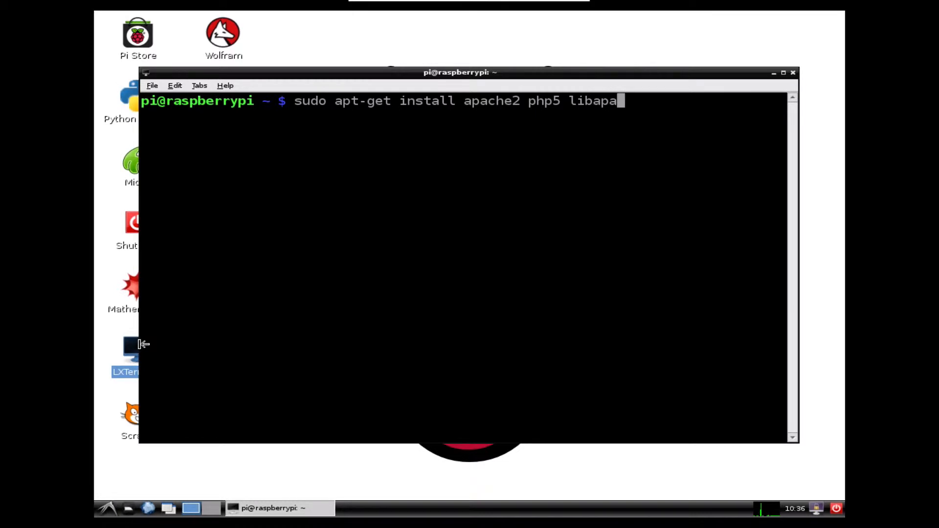
text(che2)
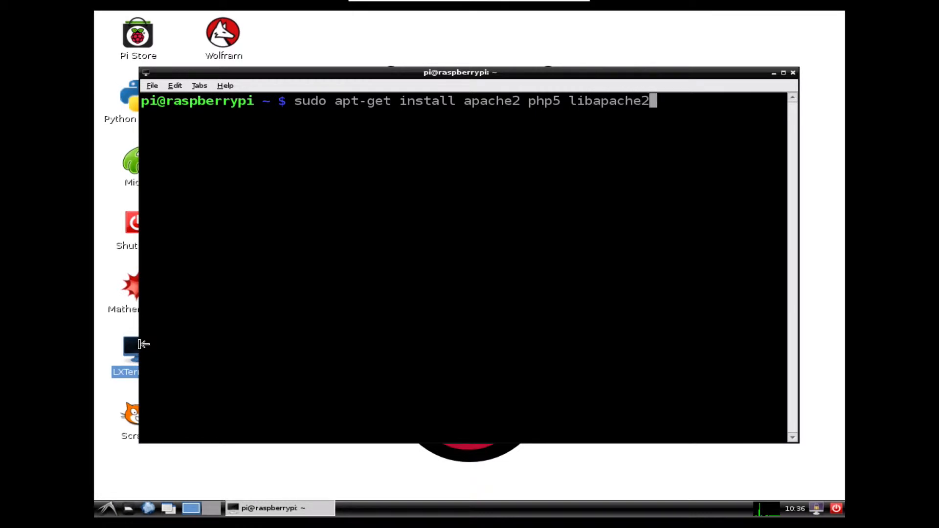
text(-mo)
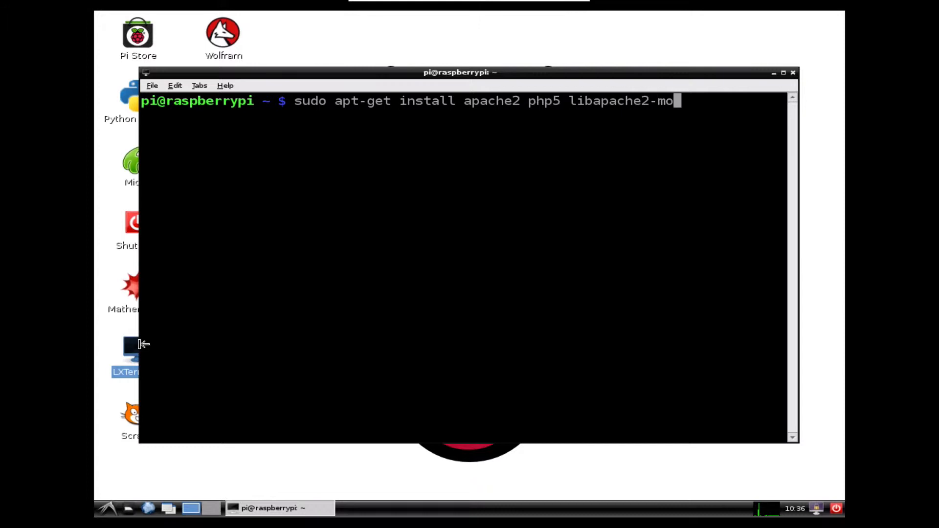
text(d-)
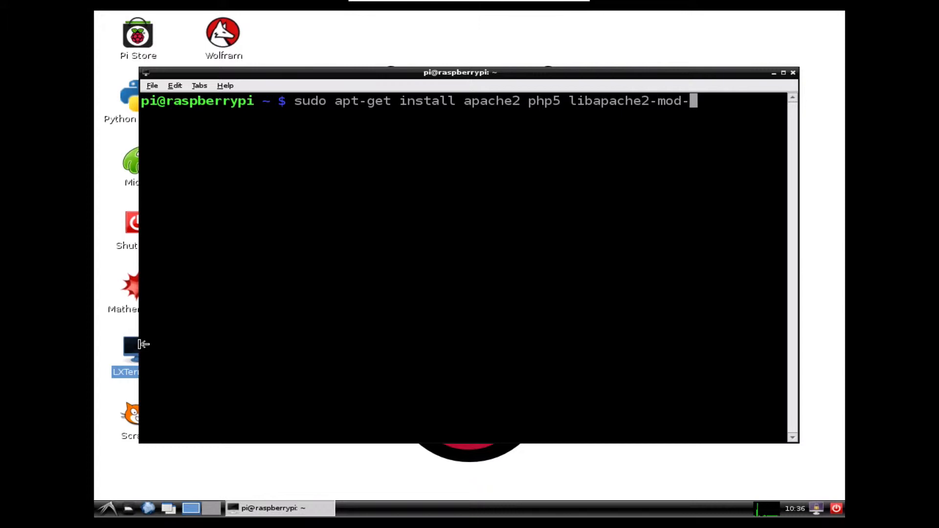
text(php5)
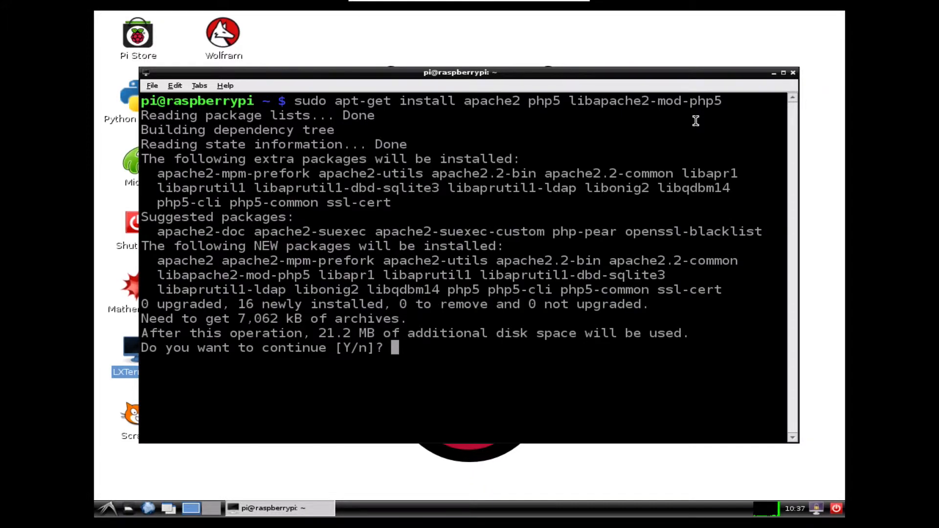
mouse_move(393, 347)
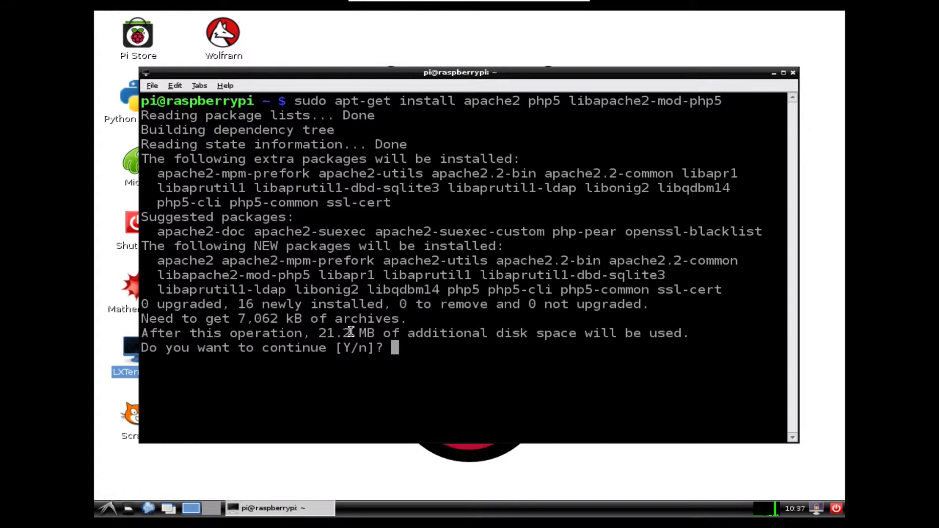
Answer 'y' to approve installing the 16 listed Apache2 and PHP5 packages
text(y)
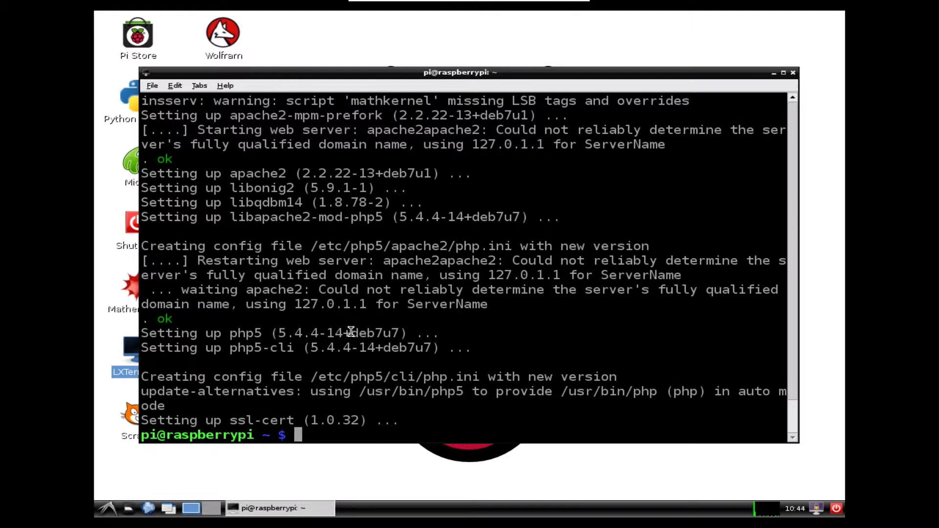
mouse_move(426, 342)
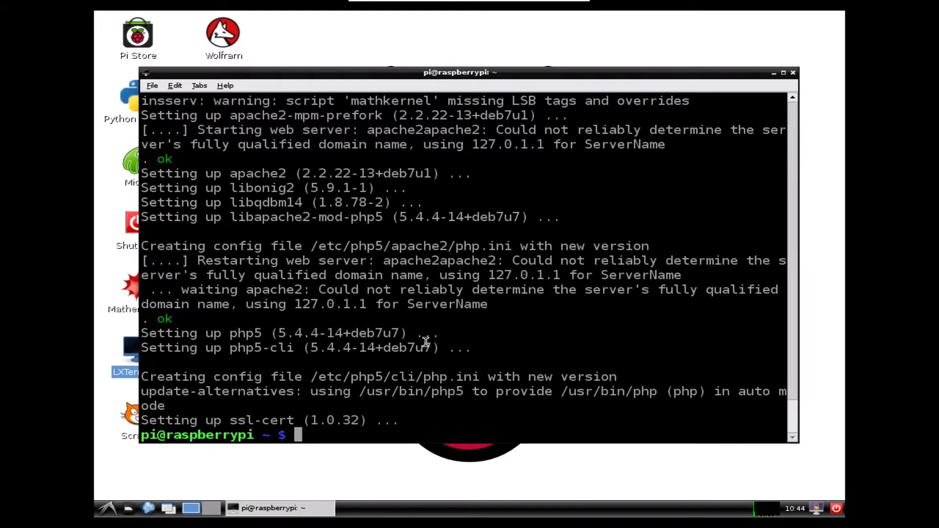
mouse_move(433, 395)
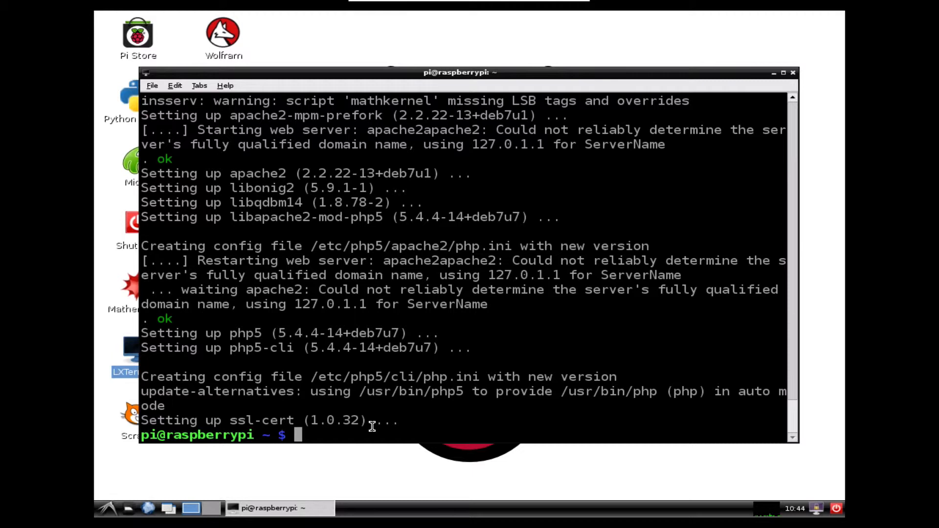
Run 'sudo service apache2 restart' to restart the web server
text(sudo)
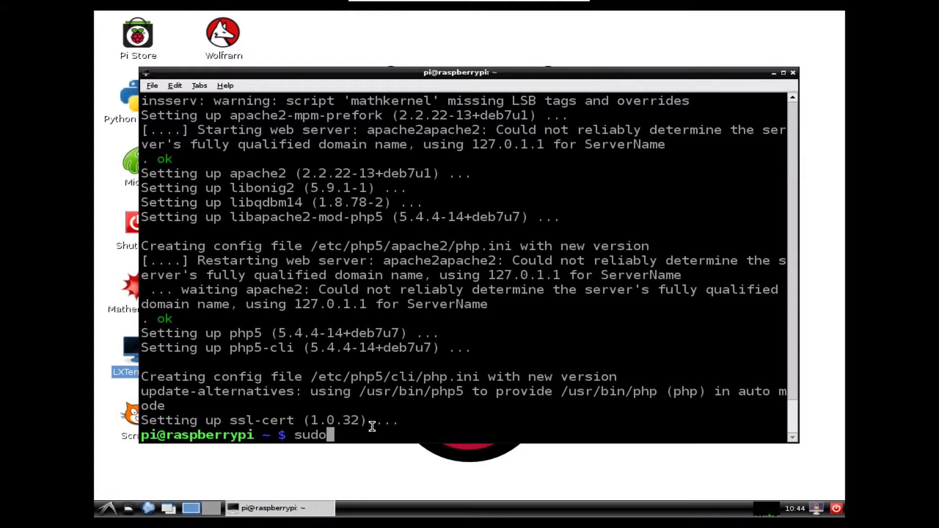
text(service)
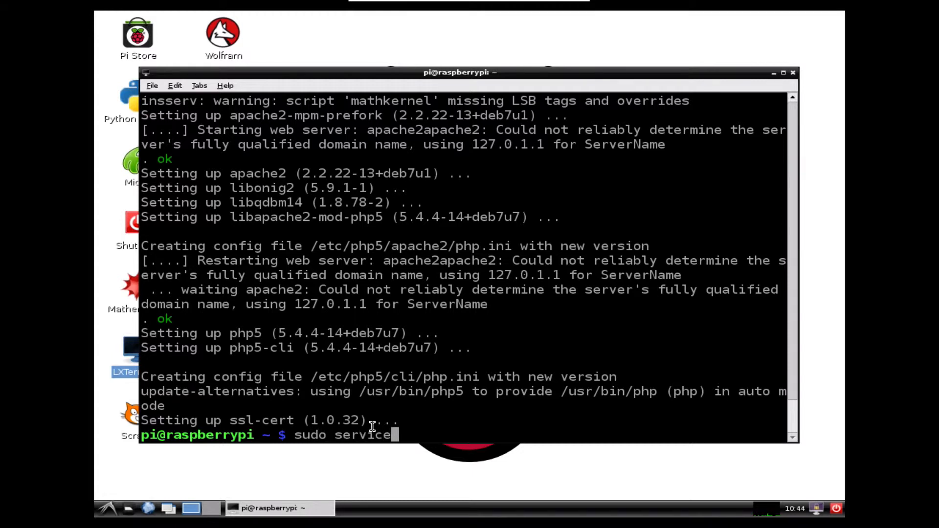
text(apache2 re)
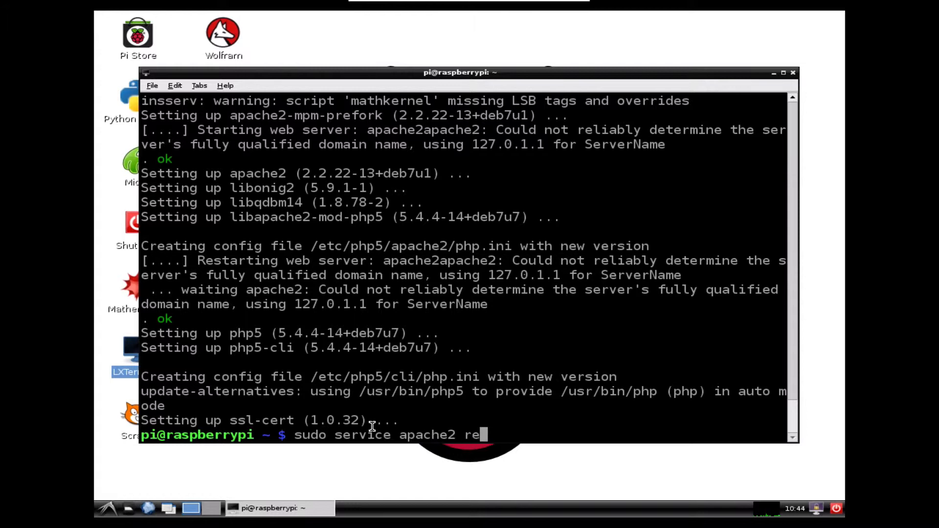
text(sta)
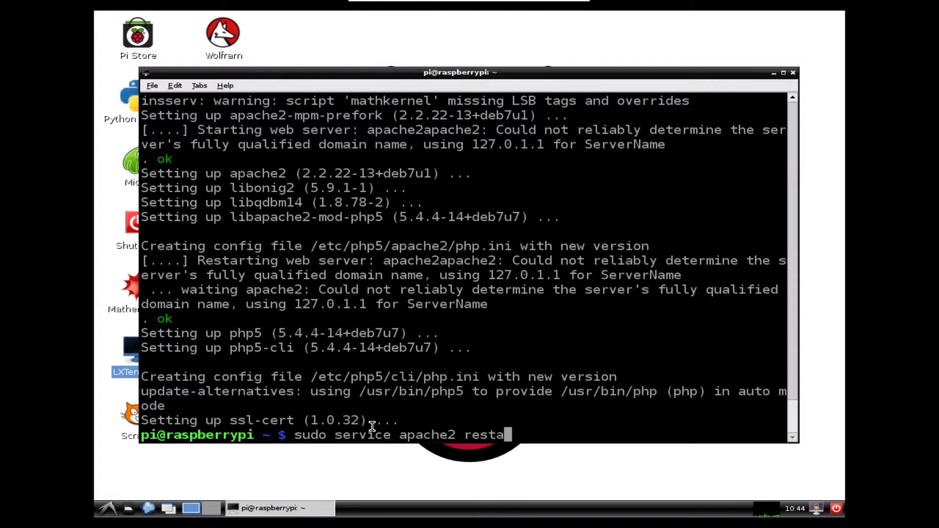
text(rt)
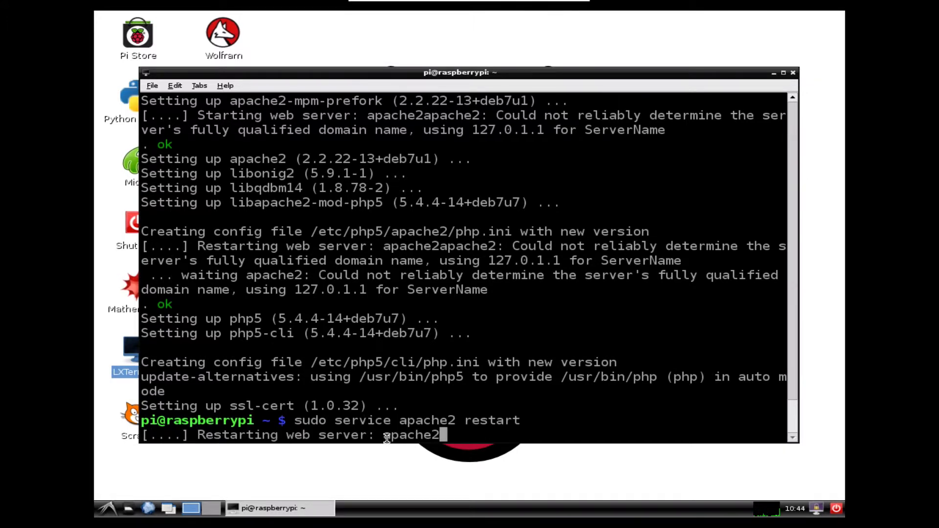
scroll(down, 3)
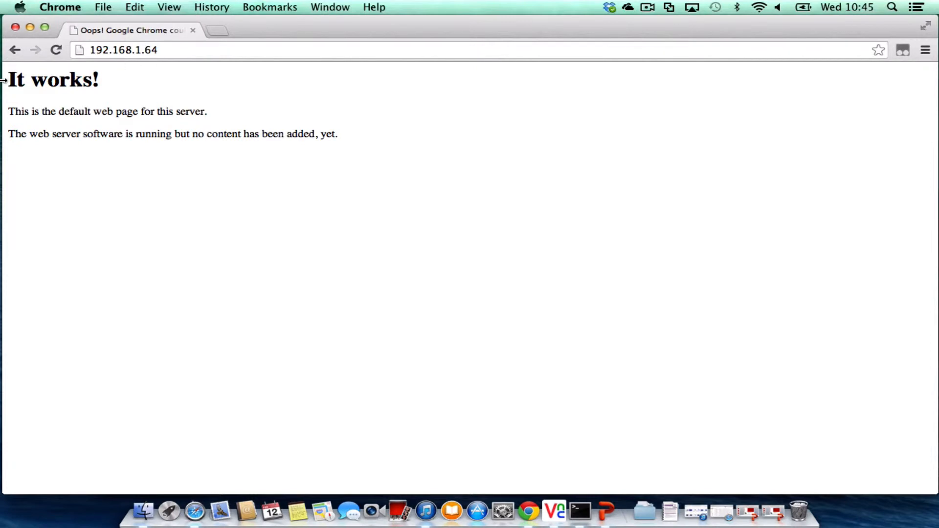
Highlight the text of the default 'It works!' page served from 192.168.1.64
drag(3, 79, 336, 134)
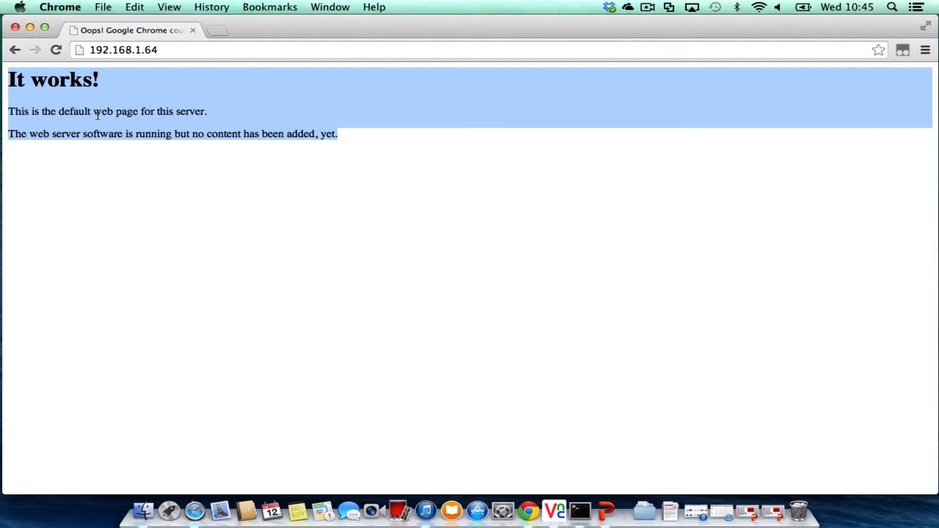
mouse_move(265, 223)
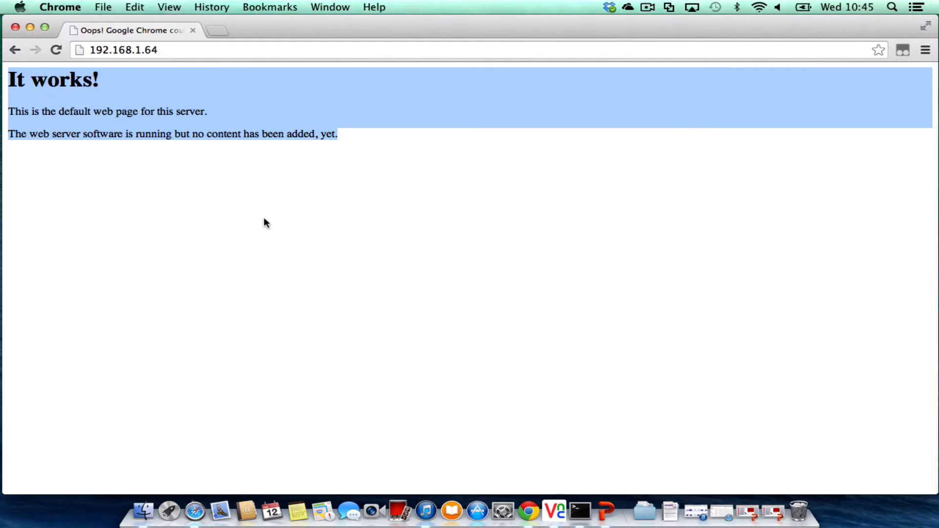
mouse_move(284, 227)
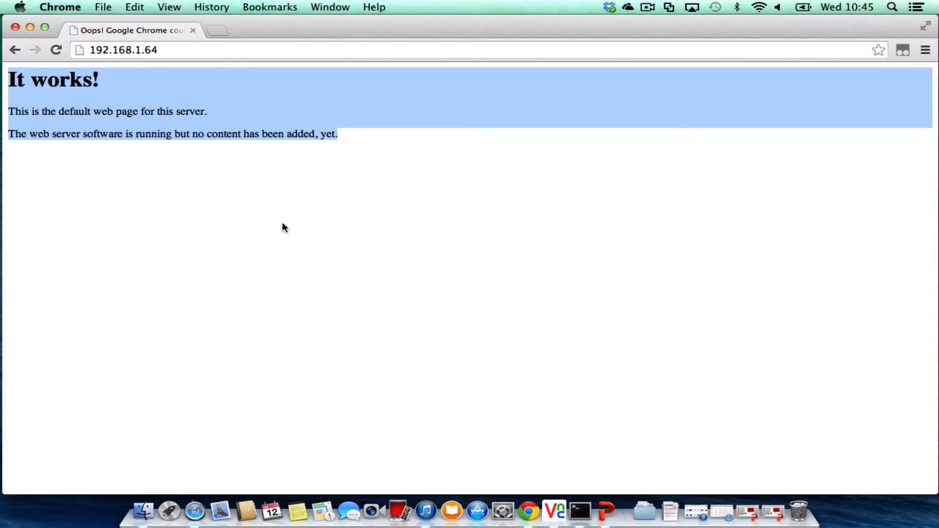
mouse_move(172, 168)
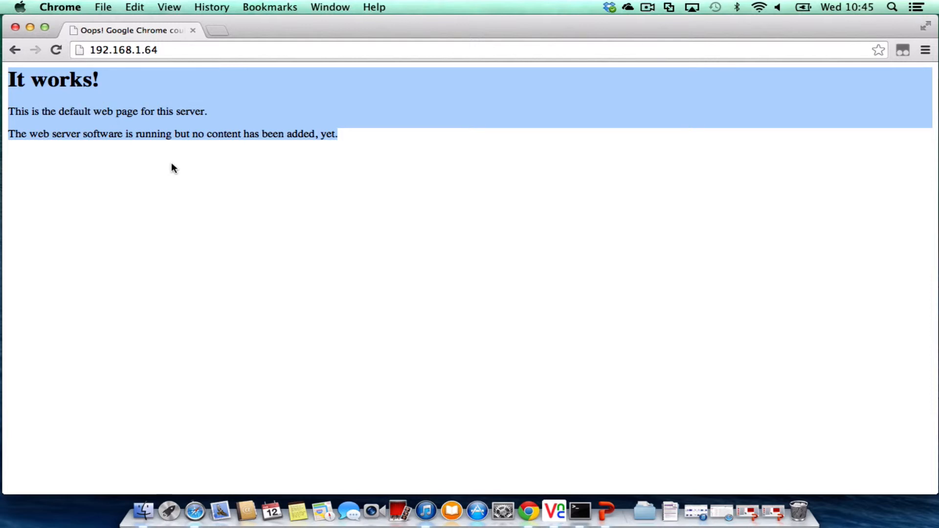
mouse_move(176, 169)
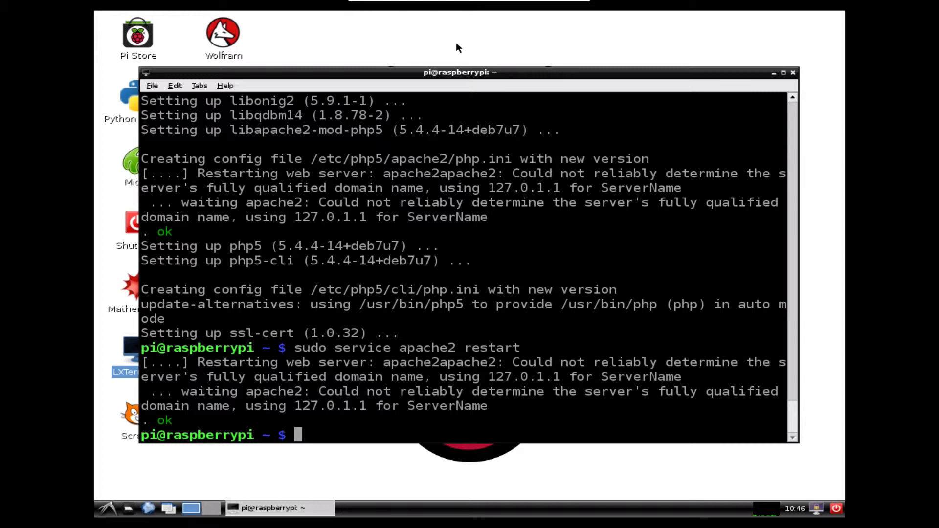
Run 'cd /var/www', list its contents with 'ls' showing index.html, then 'cd' back home
text(cd)
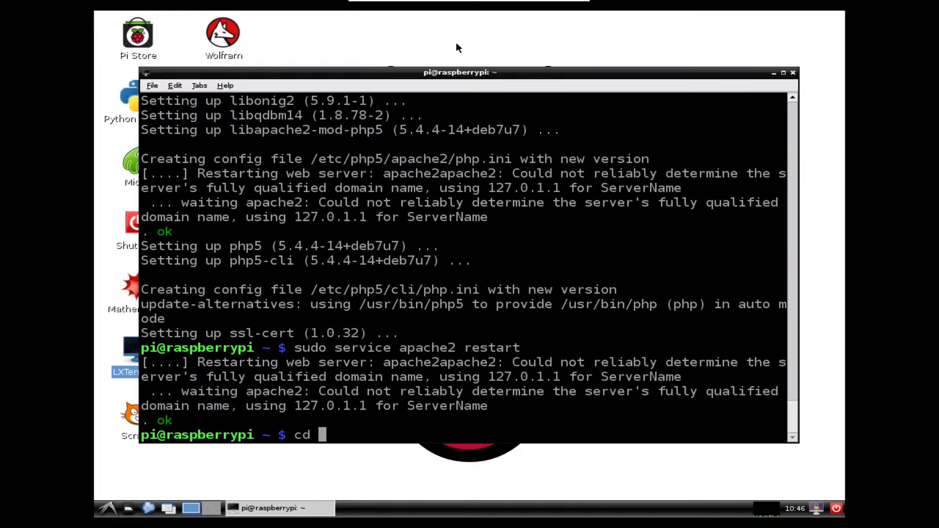
text(/)
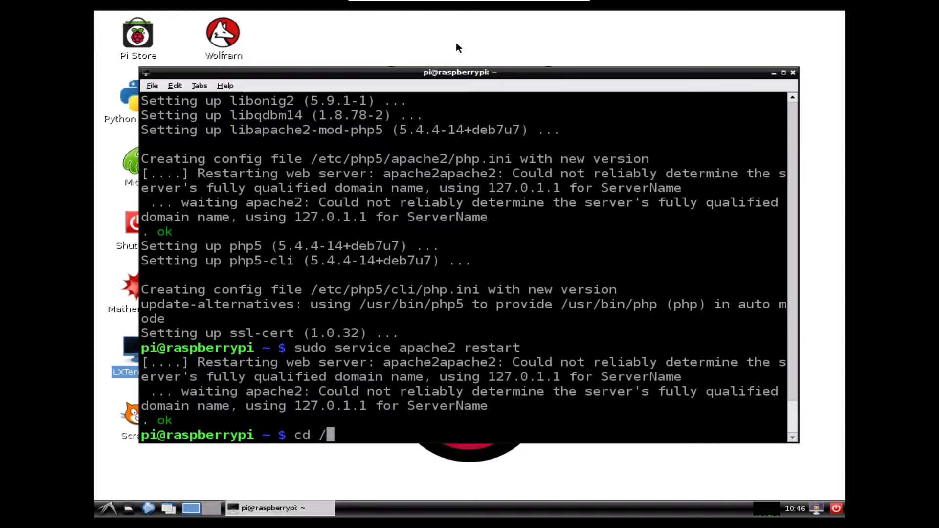
text(var/)
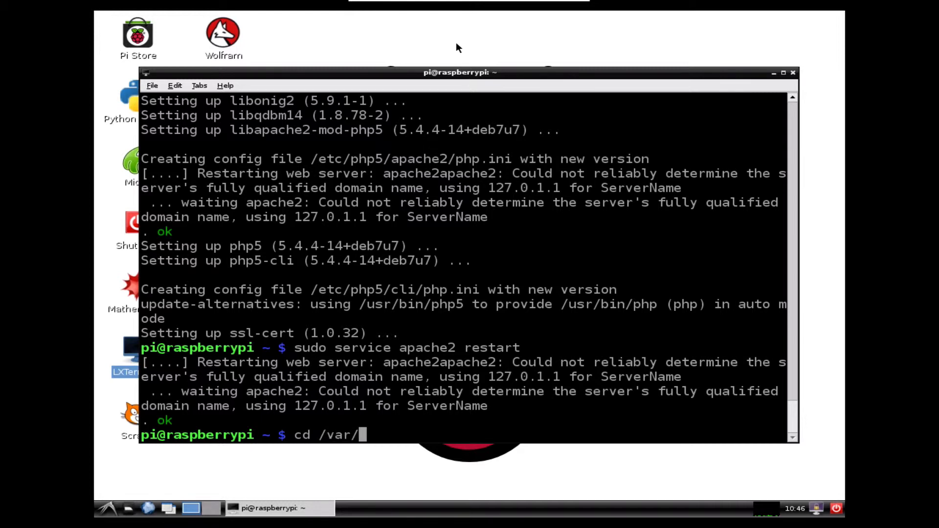
text(www)
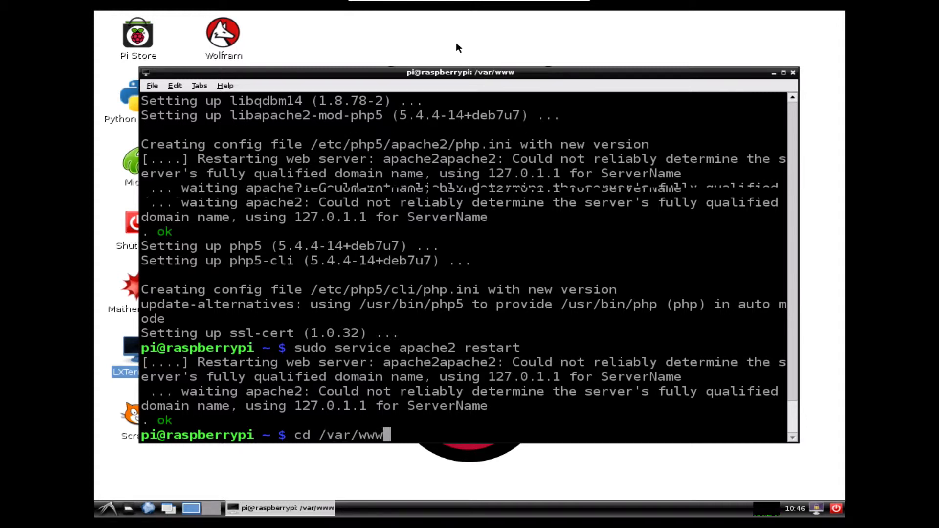
key(Return)
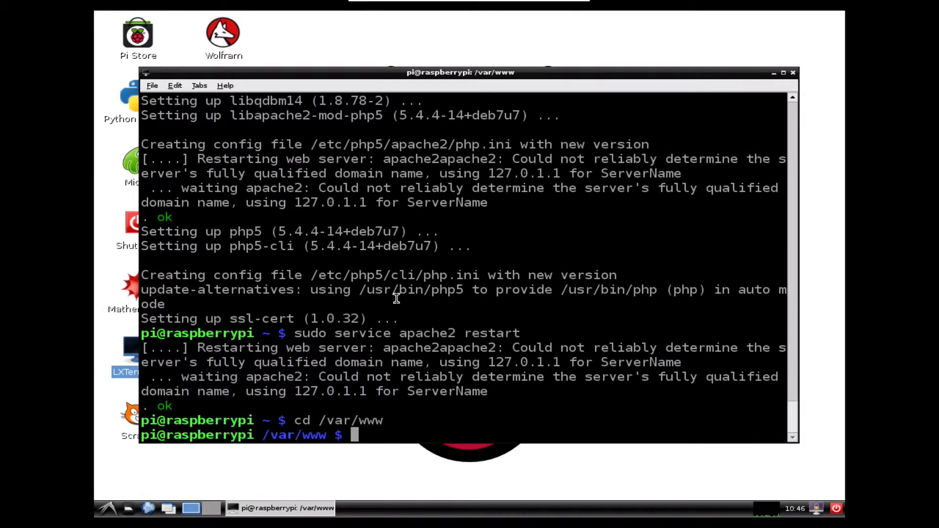
mouse_move(265, 435)
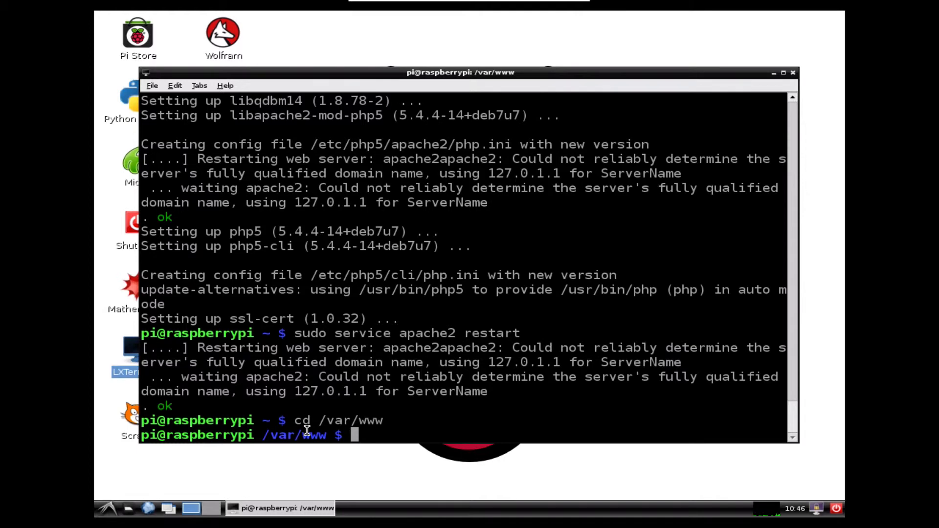
text(ls)
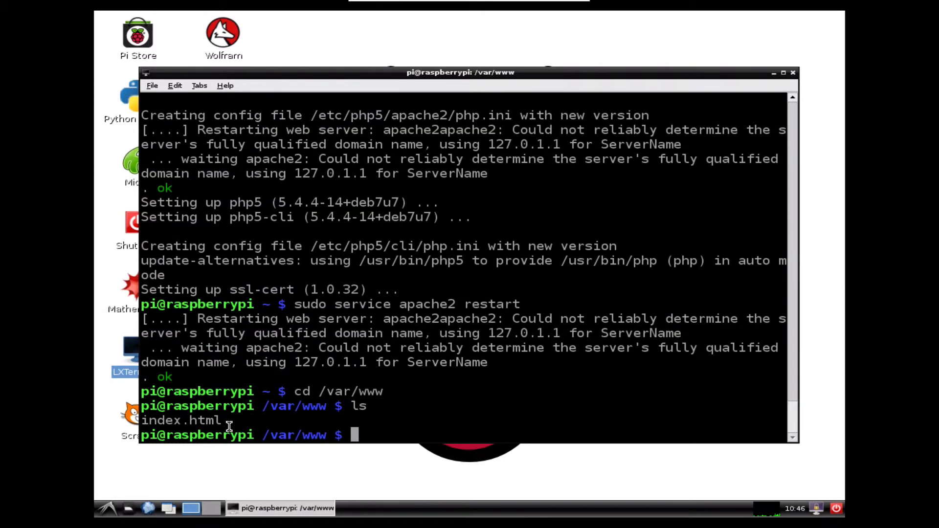
mouse_move(228, 420)
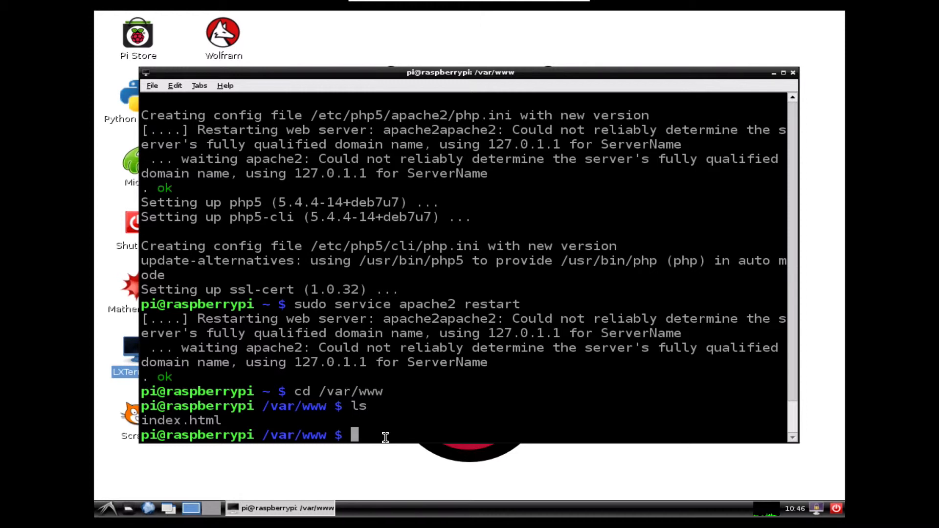
text(cd)
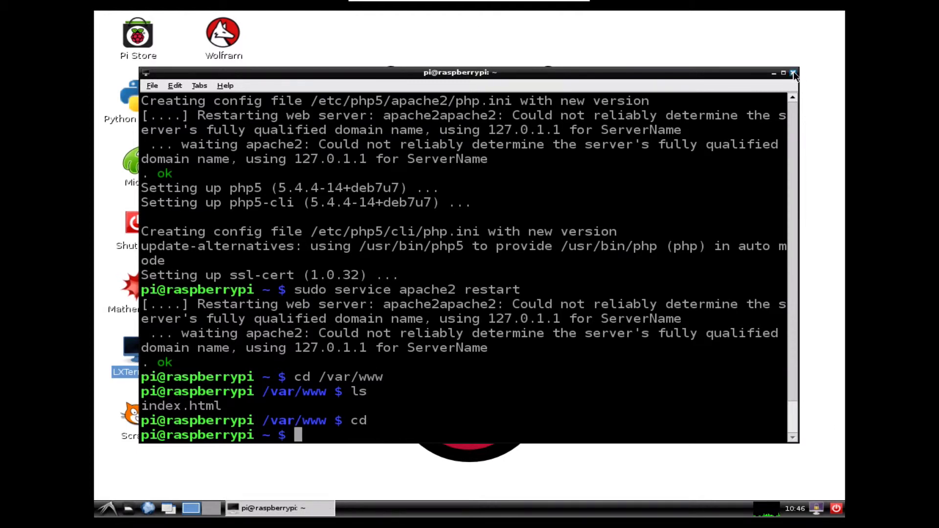
Close the terminal and launch File Manager from the Accessories menu
click(792, 72)
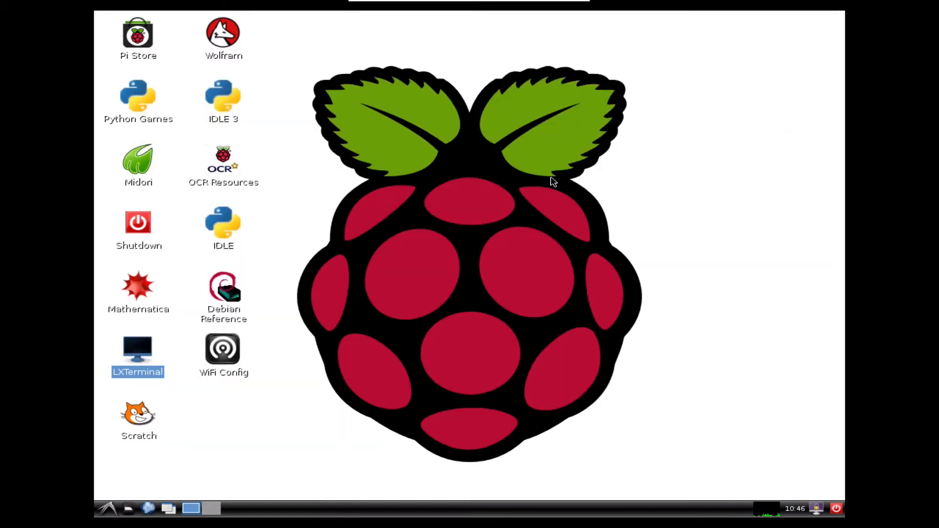
mouse_move(149, 453)
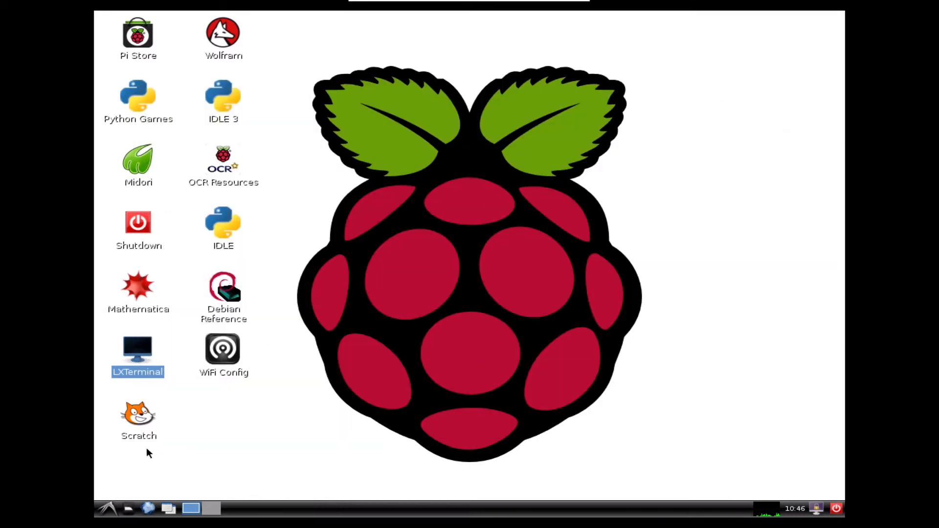
mouse_move(107, 509)
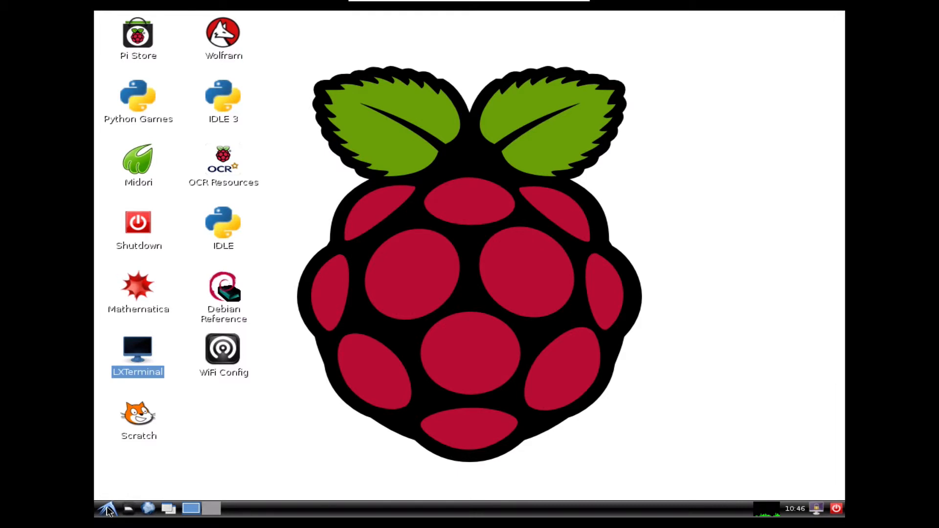
click(107, 509)
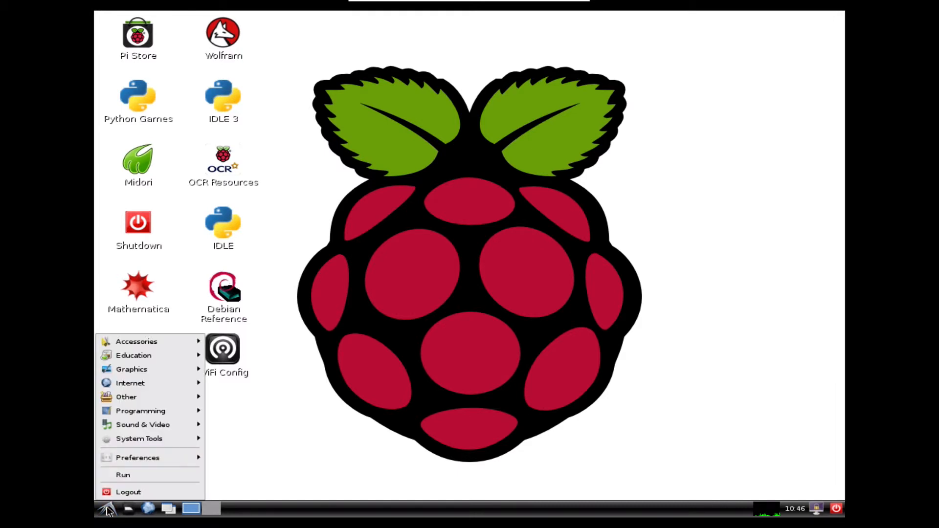
mouse_move(149, 355)
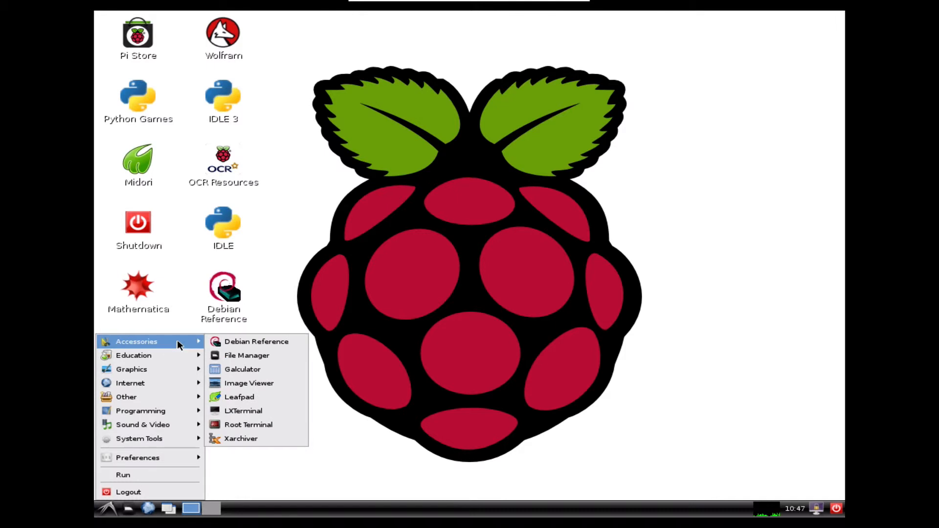
mouse_move(255, 342)
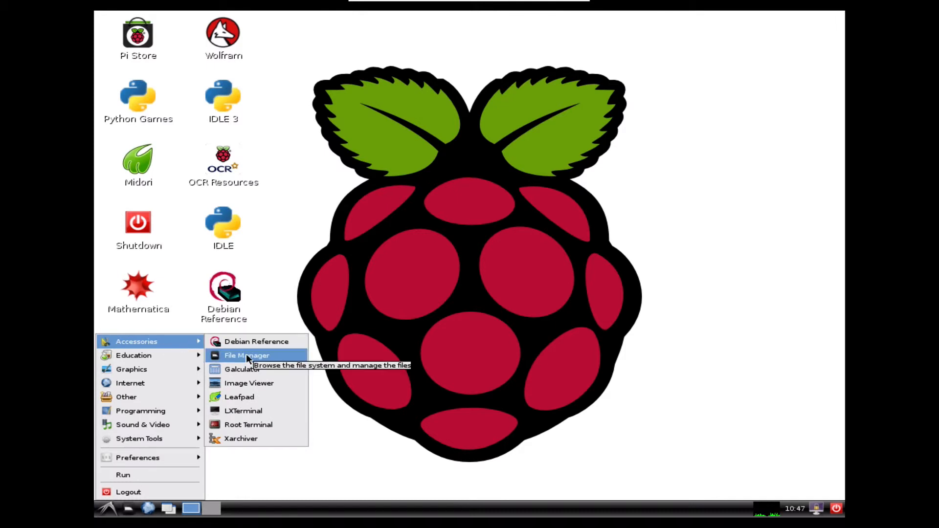
click(246, 356)
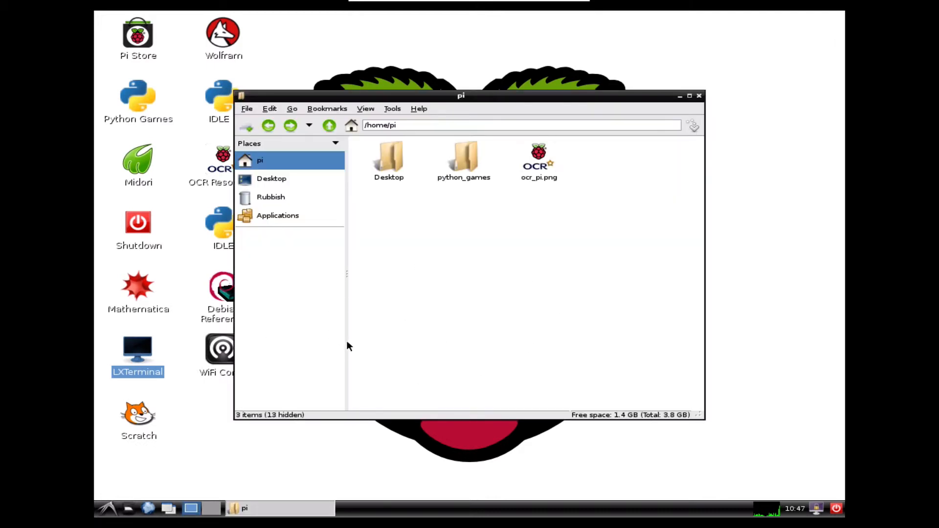
mouse_move(472, 333)
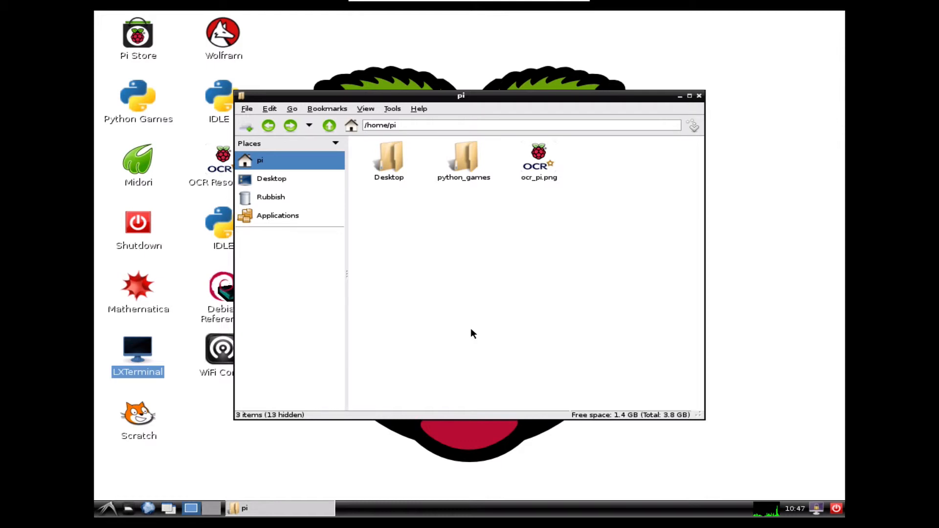
mouse_move(400, 285)
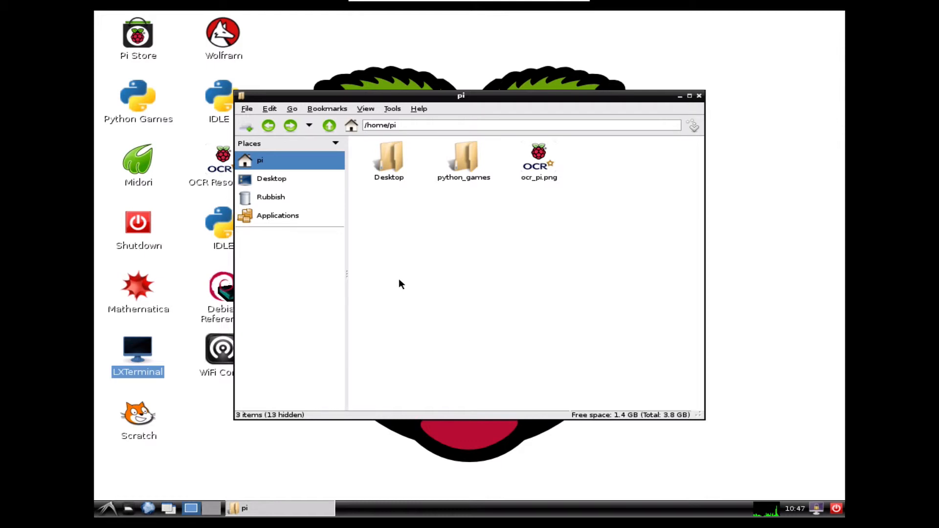
mouse_move(473, 283)
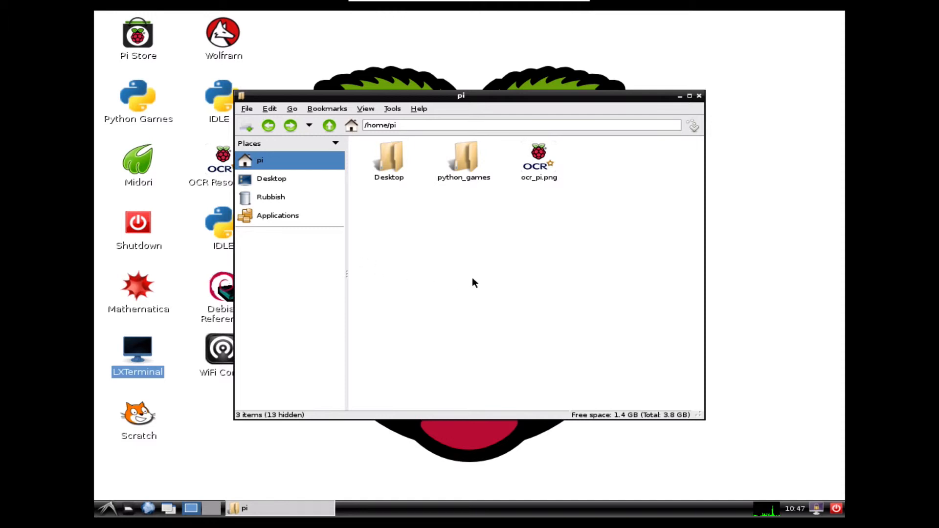
Browse from the filesystem root through var into www and select index.html
click(401, 125)
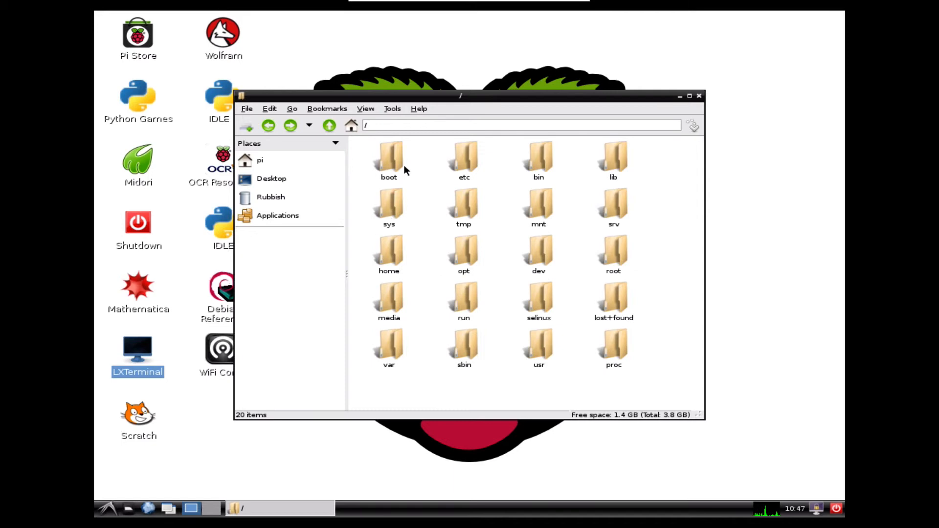
click(375, 126)
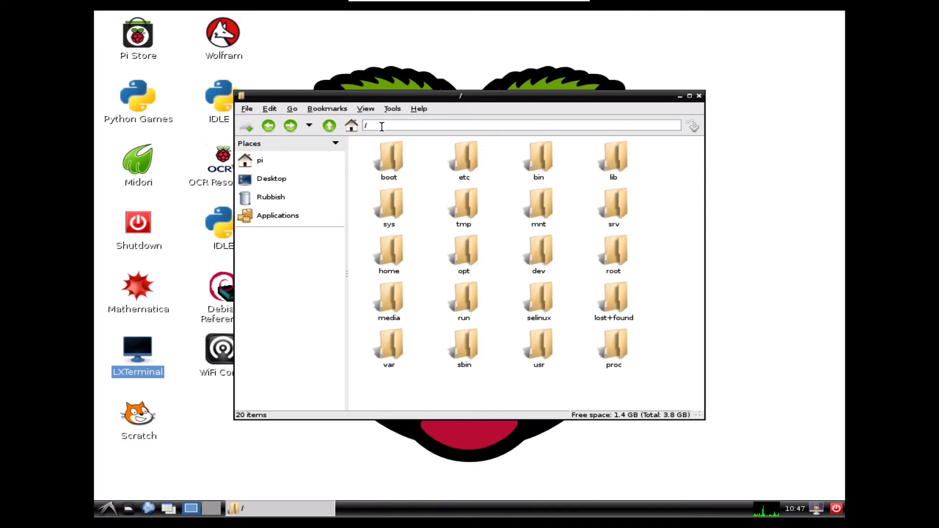
mouse_move(424, 339)
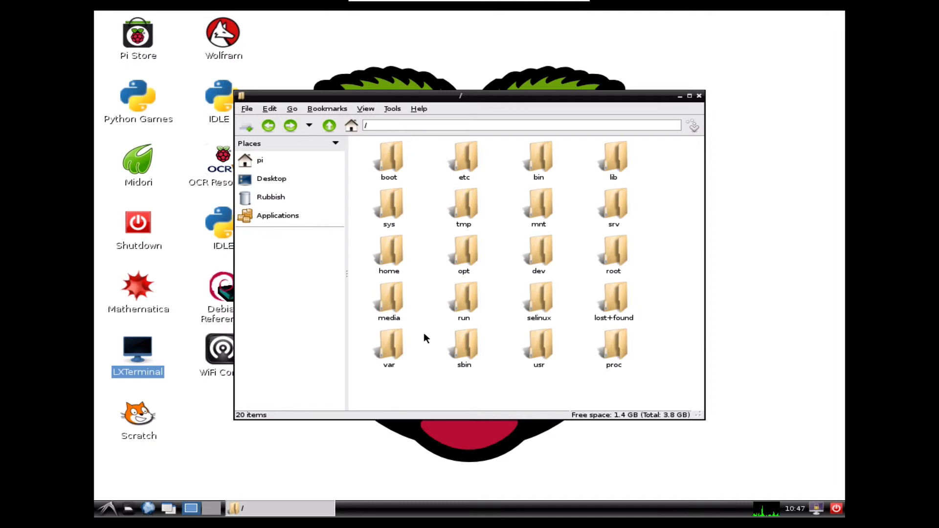
click(388, 345)
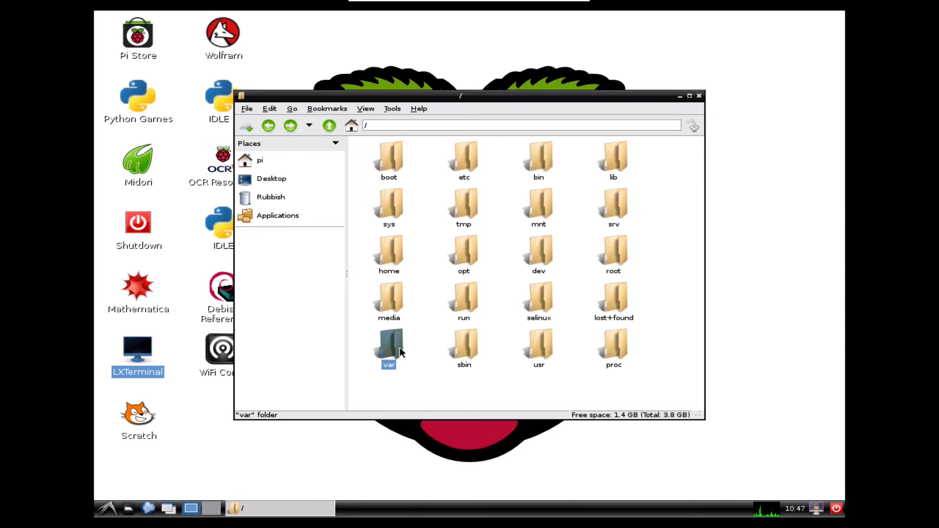
double_click(389, 347)
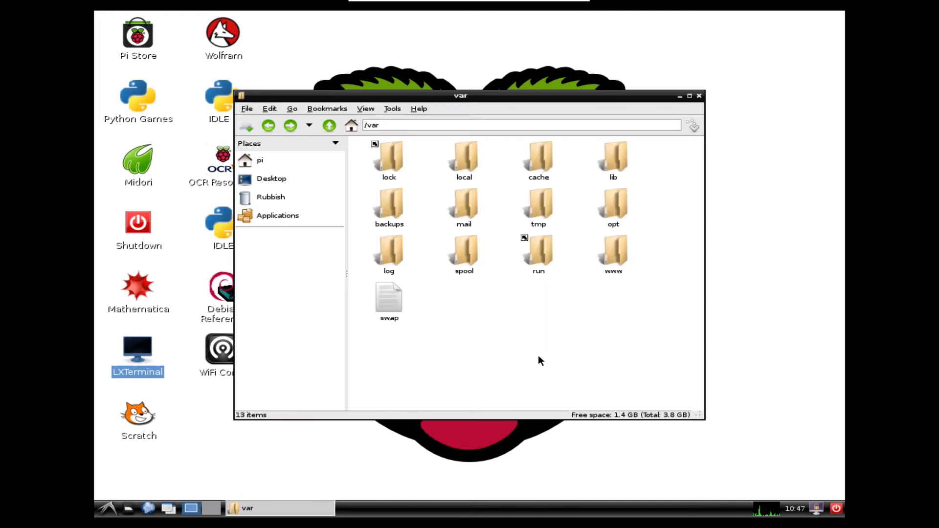
mouse_move(592, 286)
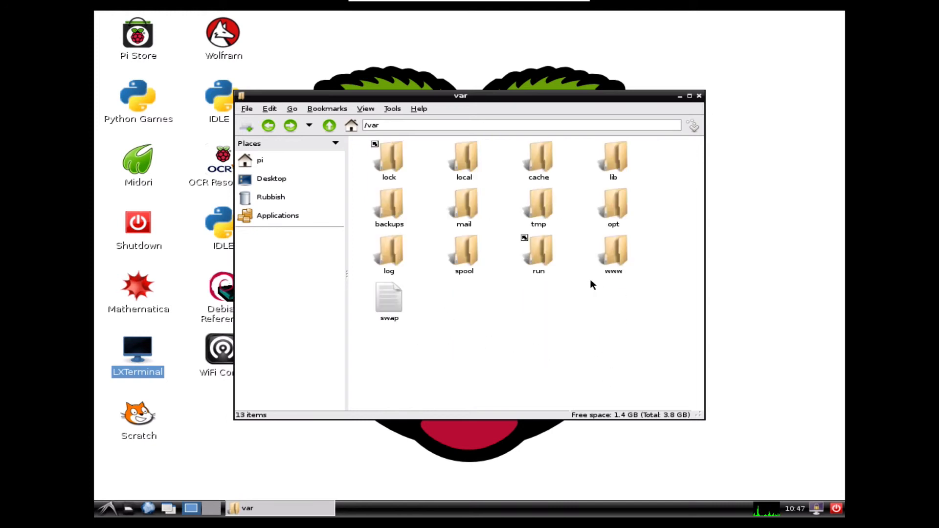
mouse_move(623, 262)
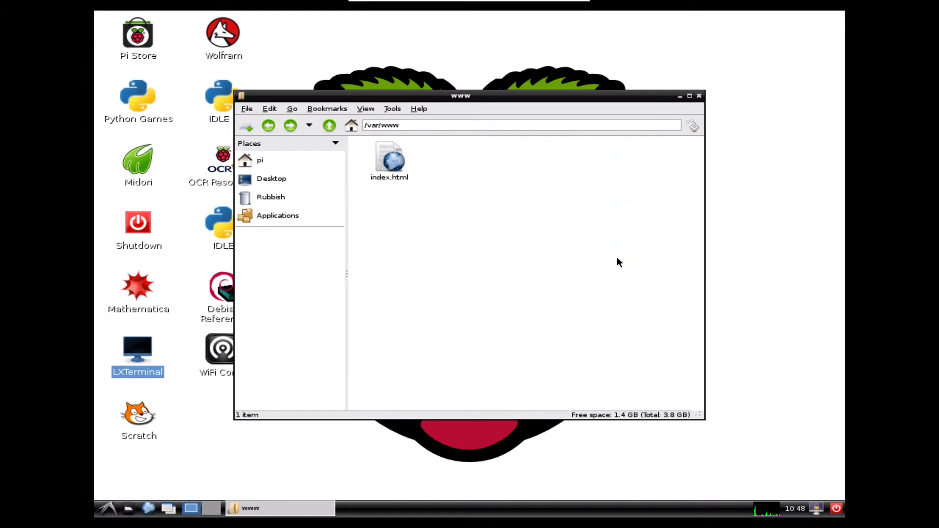
click(389, 160)
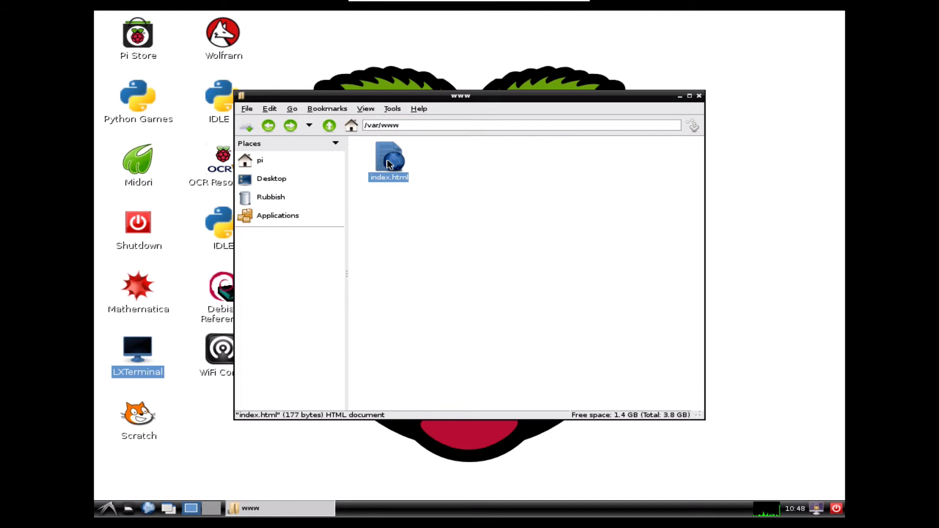
double_click(388, 161)
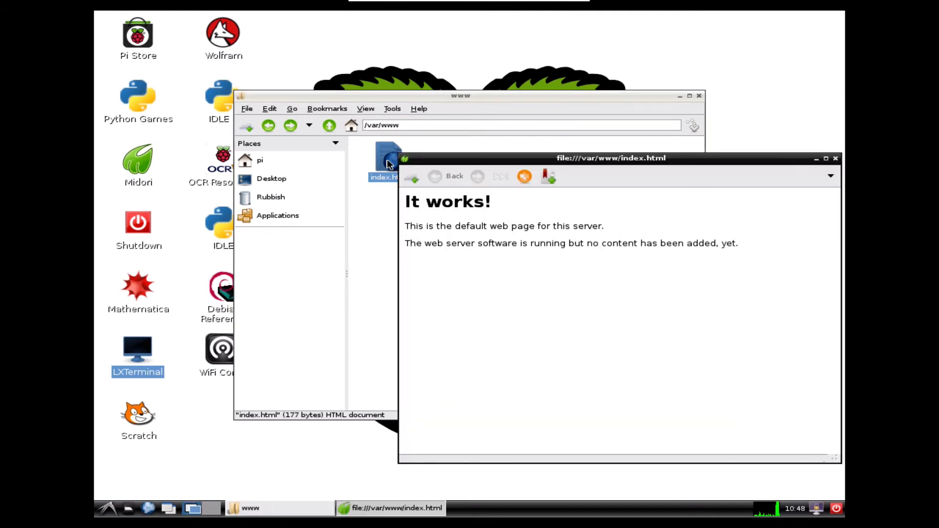
mouse_move(659, 184)
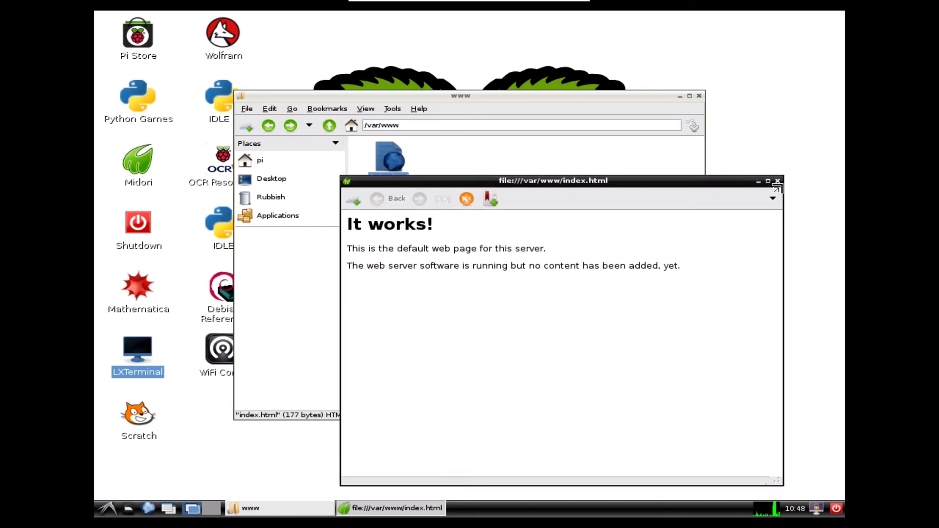
click(778, 182)
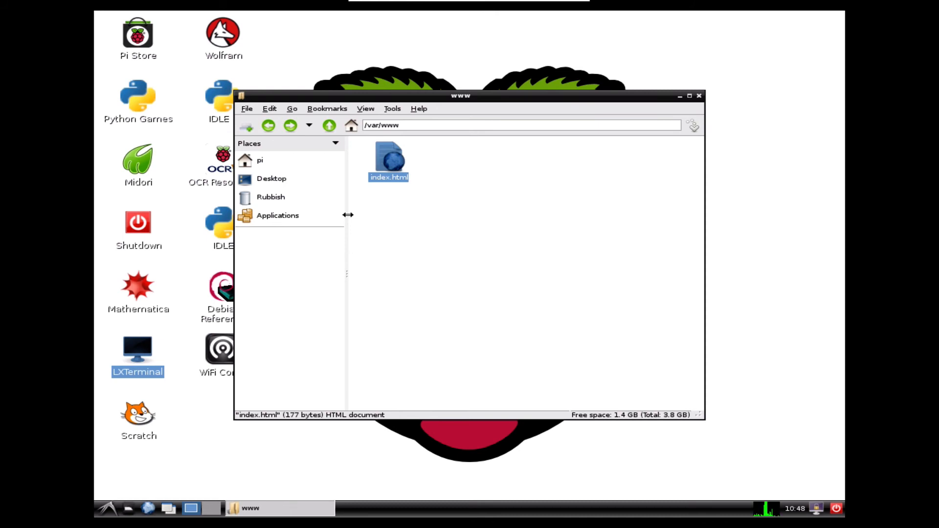
mouse_move(637, 174)
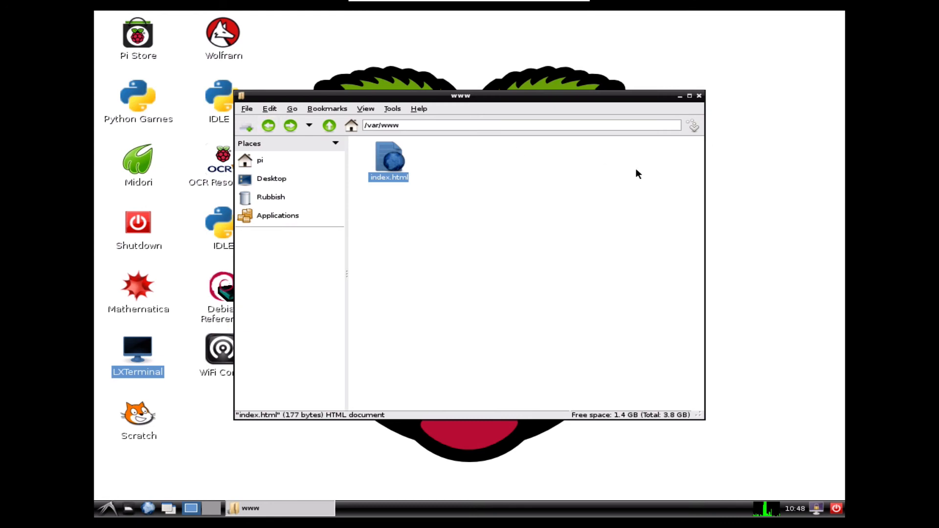